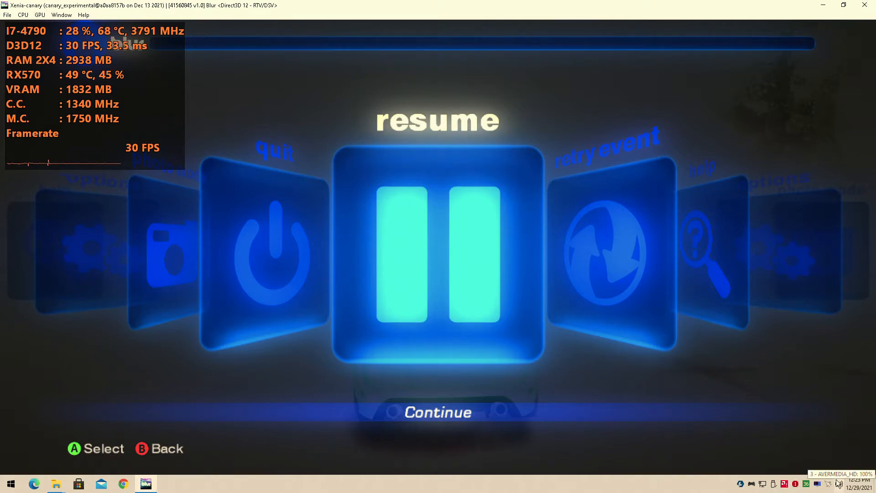
Step: Lower Xenia-canary's volume to about 23 in Windows Volume Mixer, then close the mixer
right_click(831, 484)
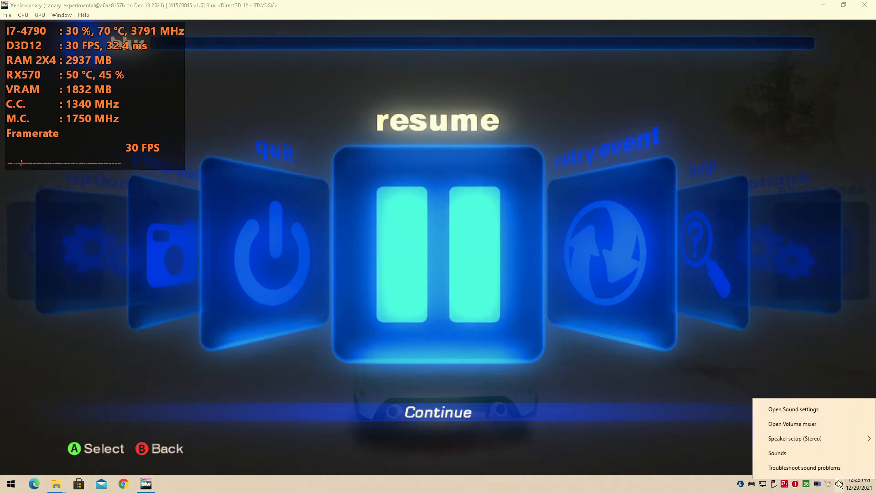
left_click(791, 423)
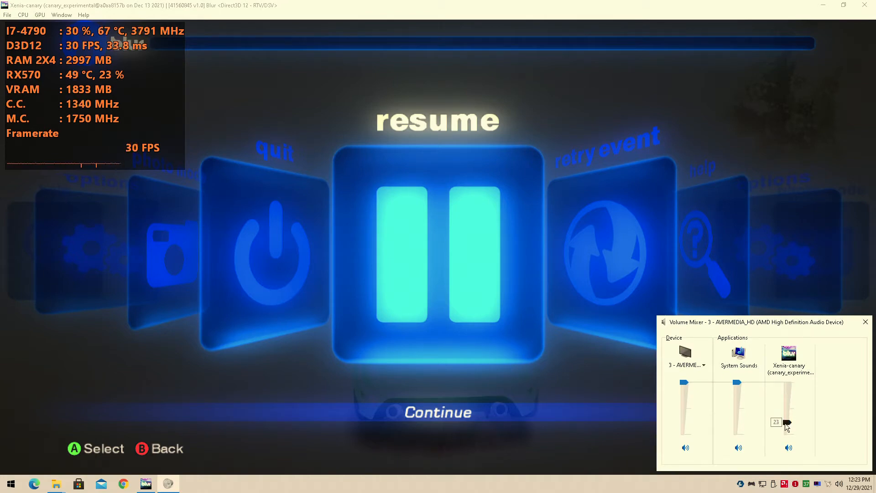
left_click(864, 322)
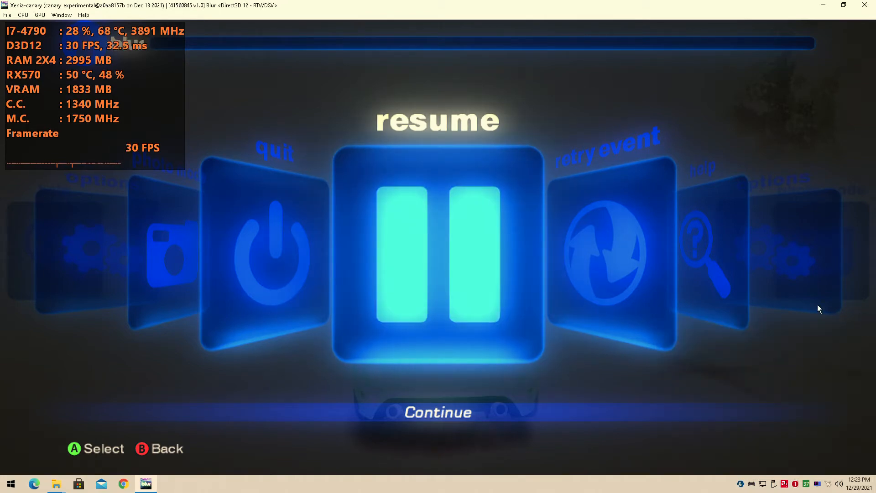